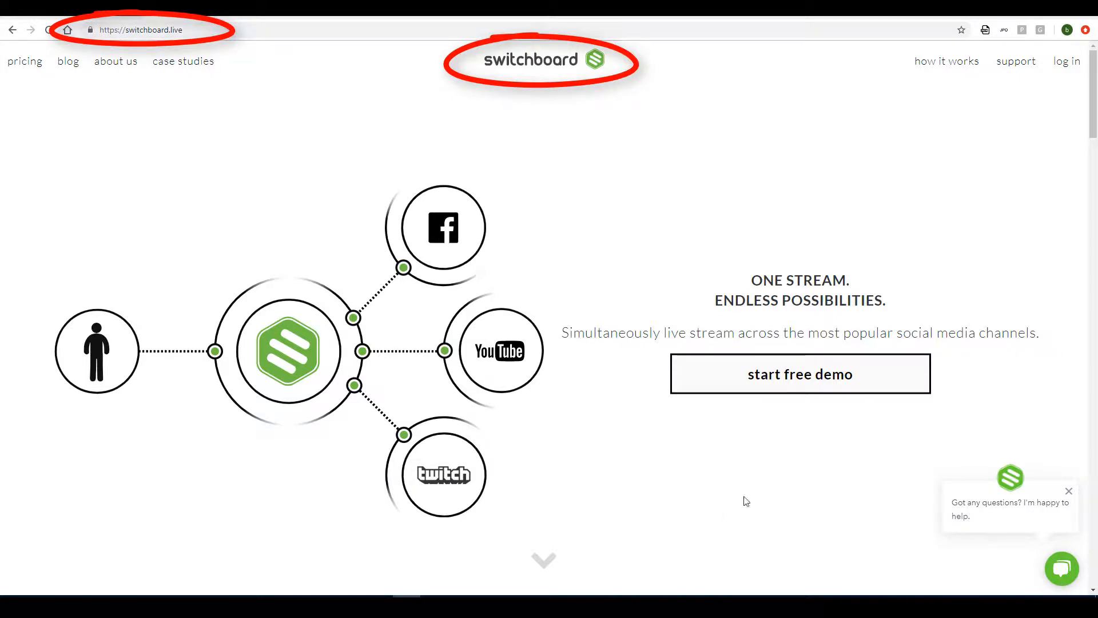
Log in to Switchboard Live with the account email and password
left_click(1064, 62)
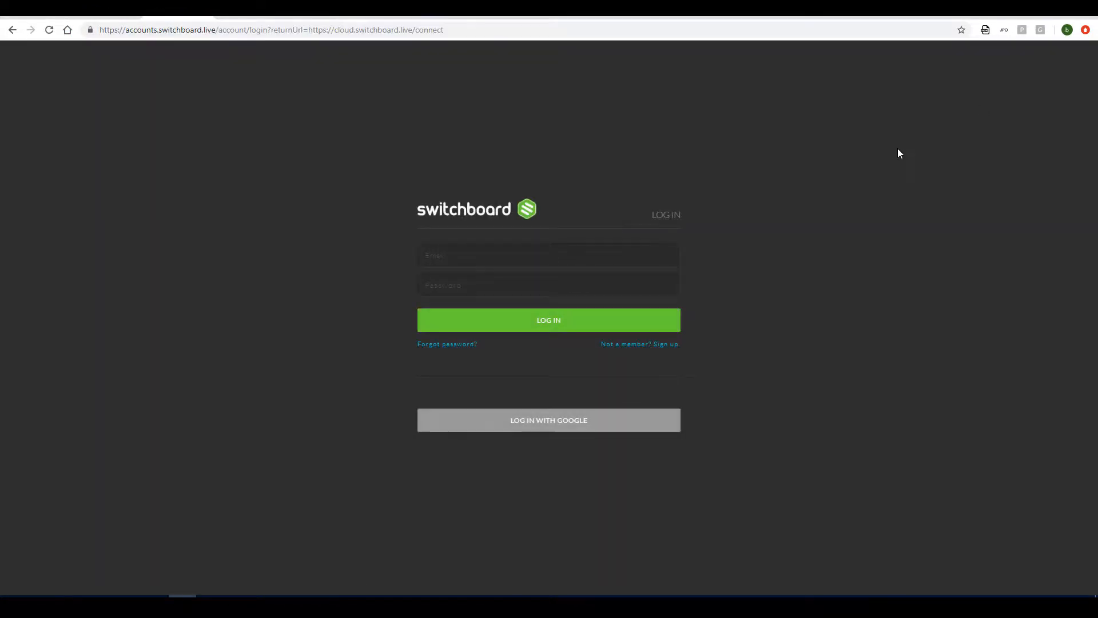
left_click(549, 255)
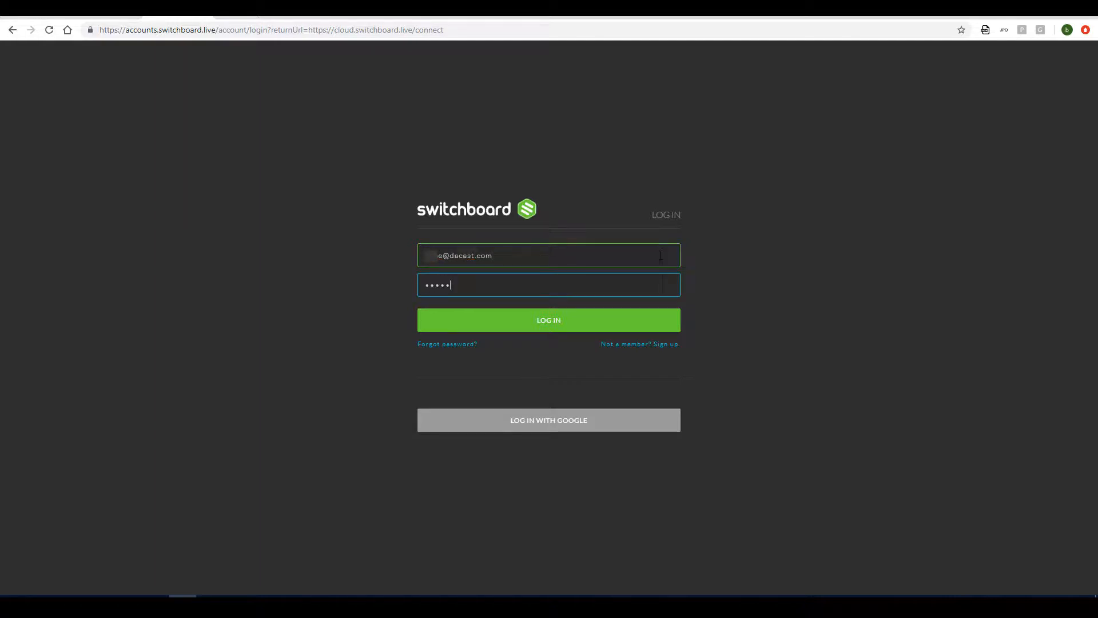
left_click(548, 321)
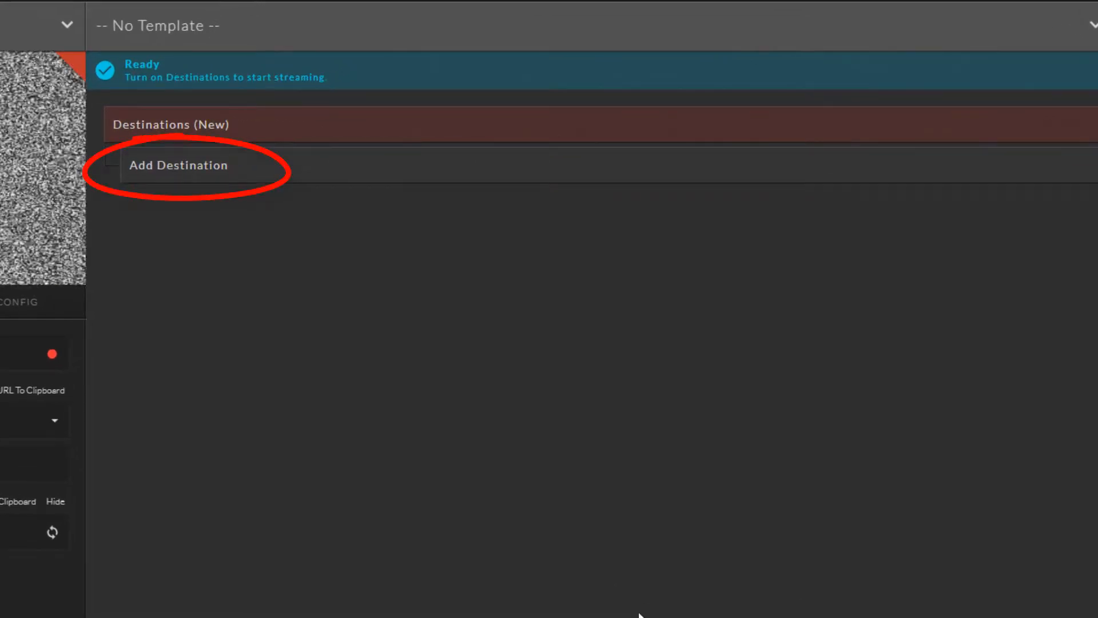
Start a DaCast Channel destination named 'DC channel' and advance to configuration
left_click(178, 165)
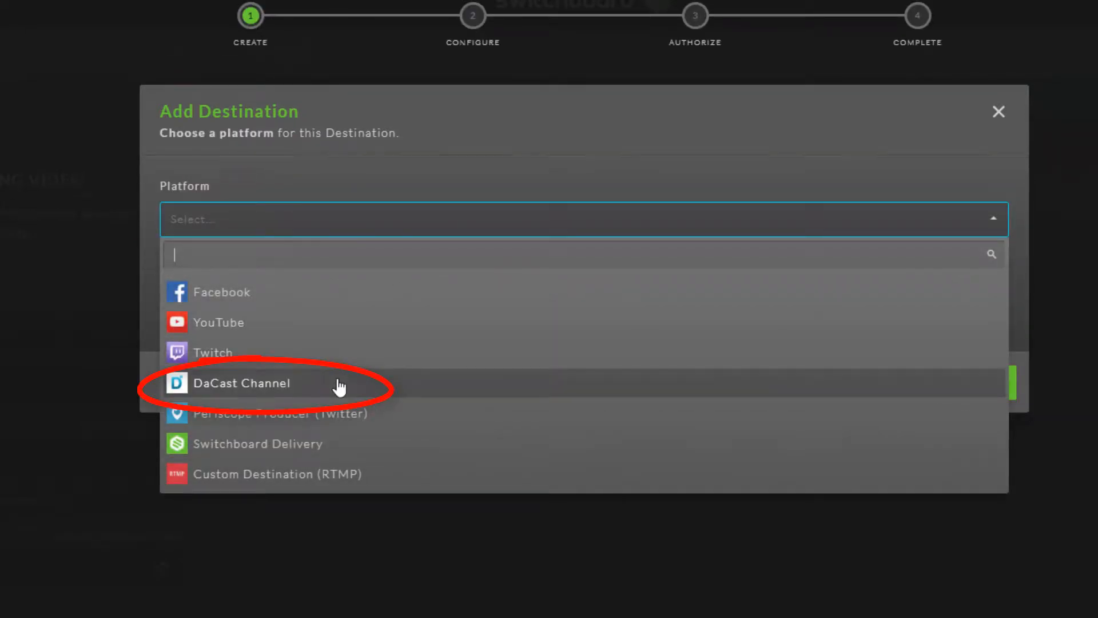
left_click(243, 382)
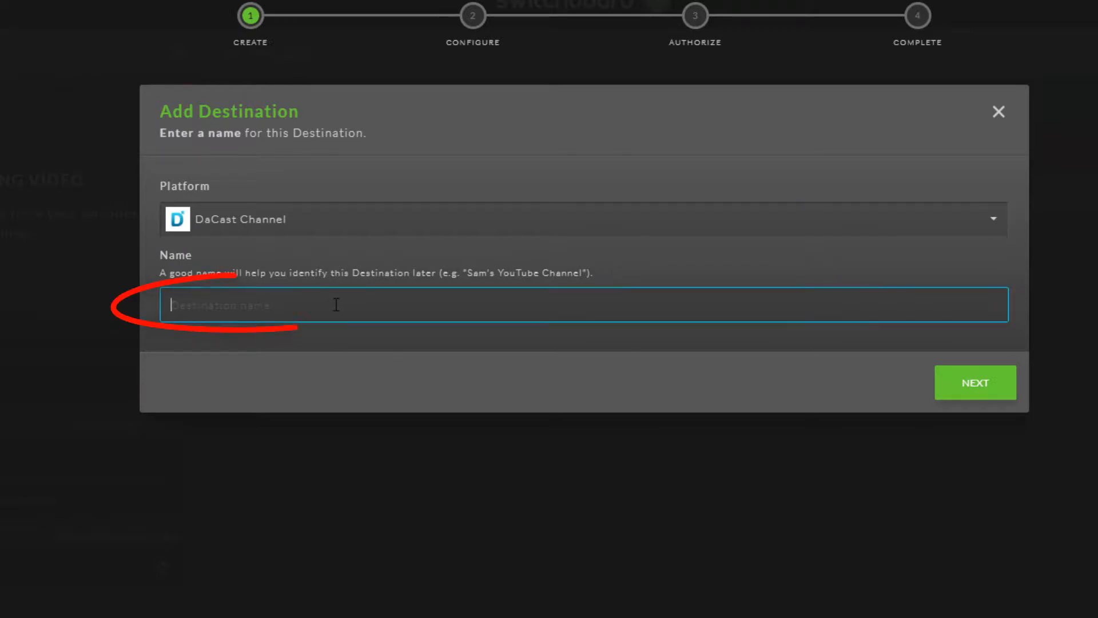
type("DC channel")
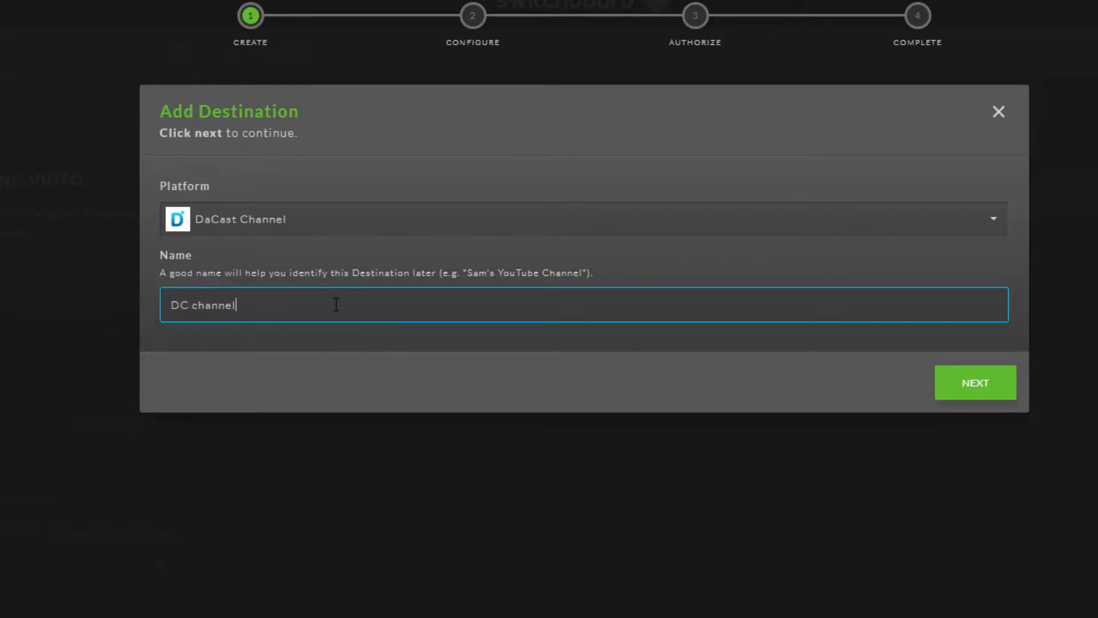
left_click(974, 382)
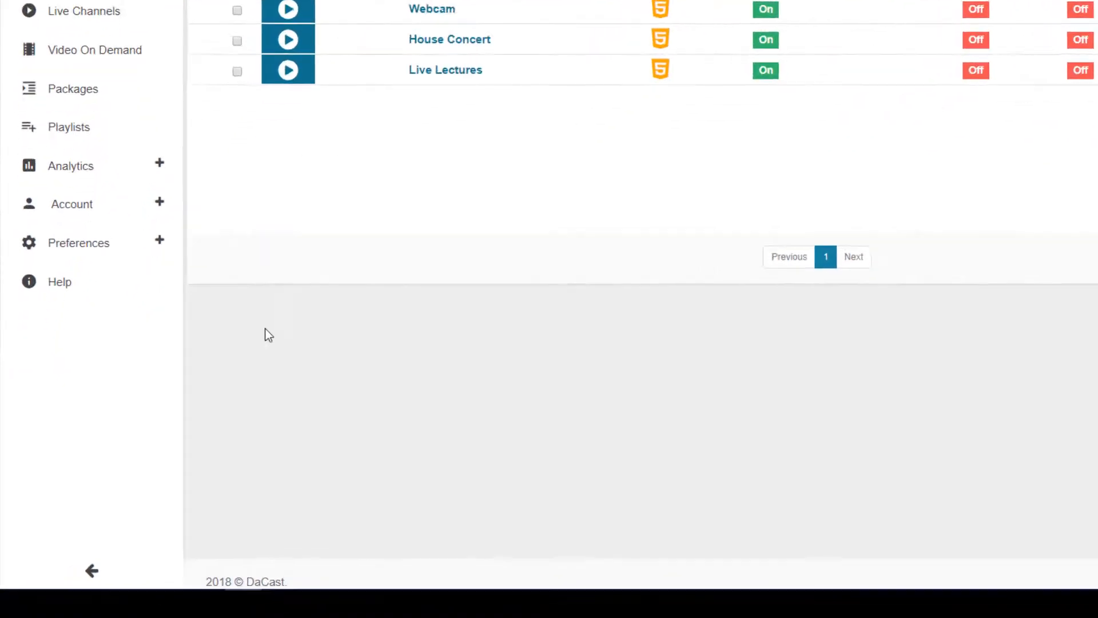
Find the API key on DaCast's Preferences > API page
left_click(79, 243)
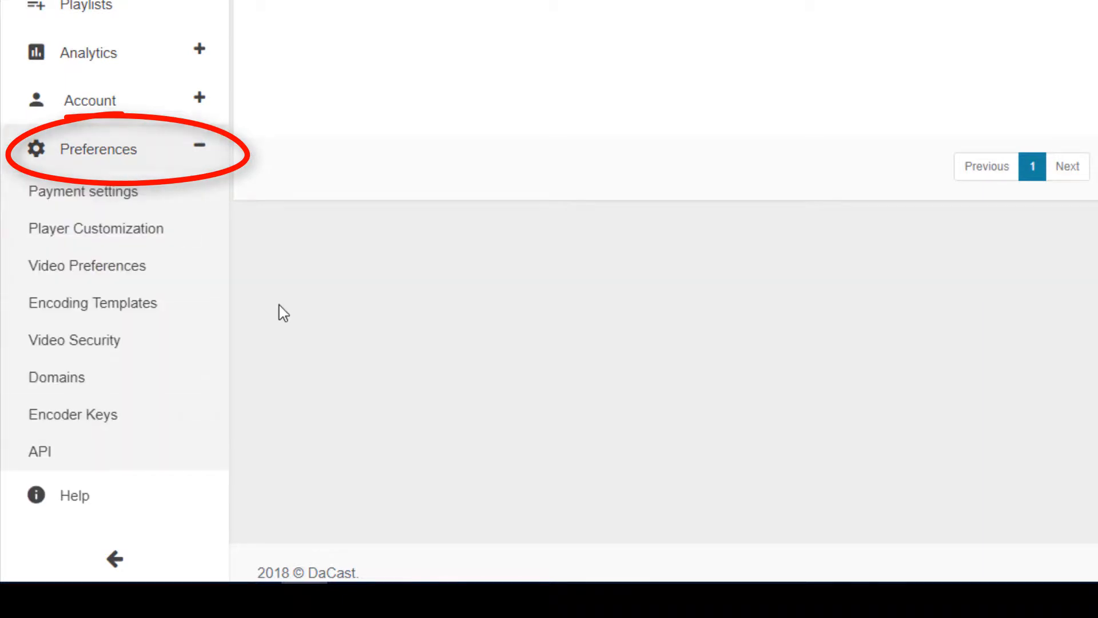
left_click(40, 452)
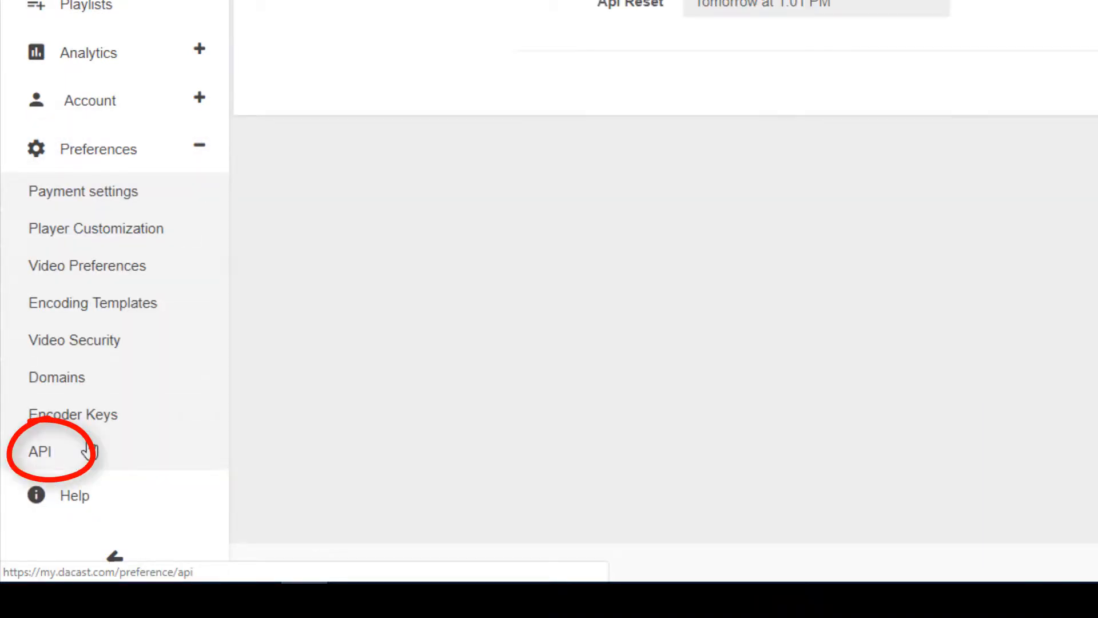
left_click(40, 451)
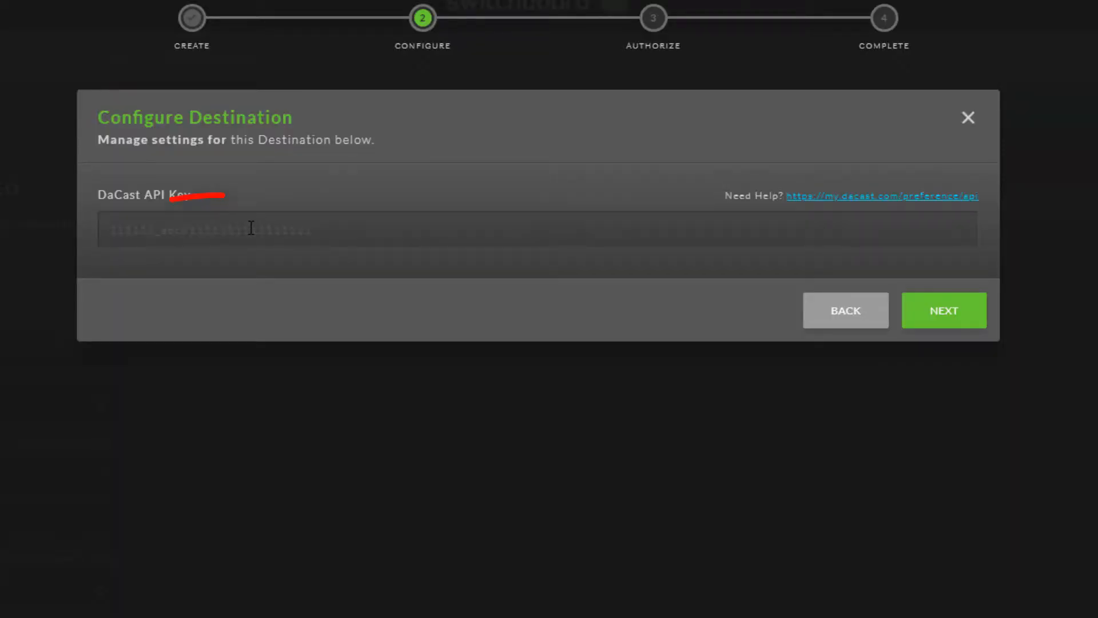
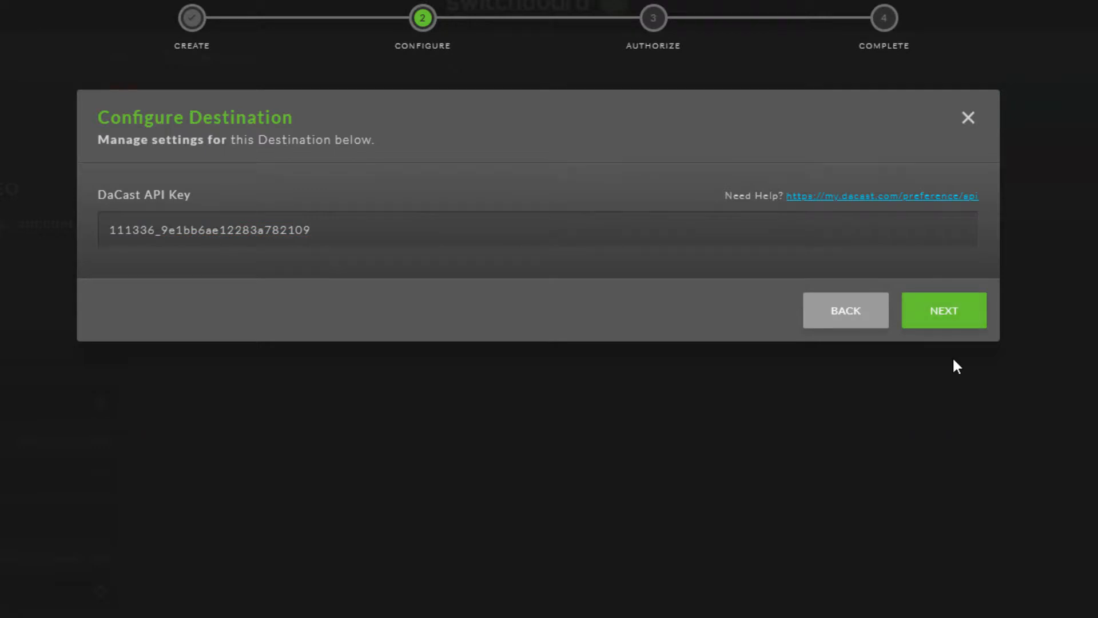
left_click(536, 300)
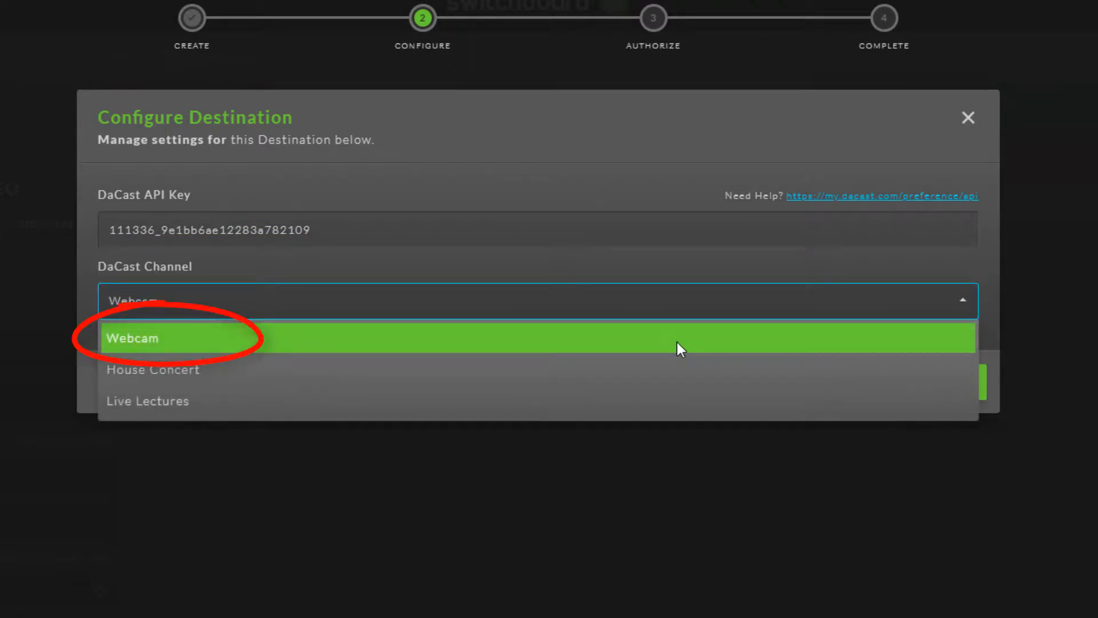
left_click(132, 337)
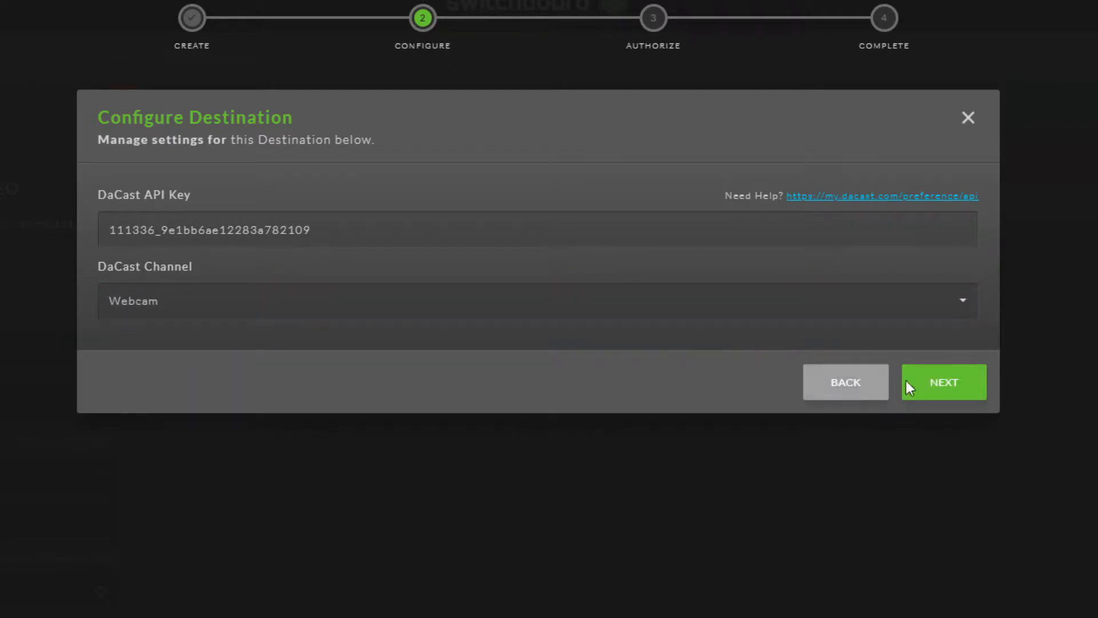
left_click(943, 381)
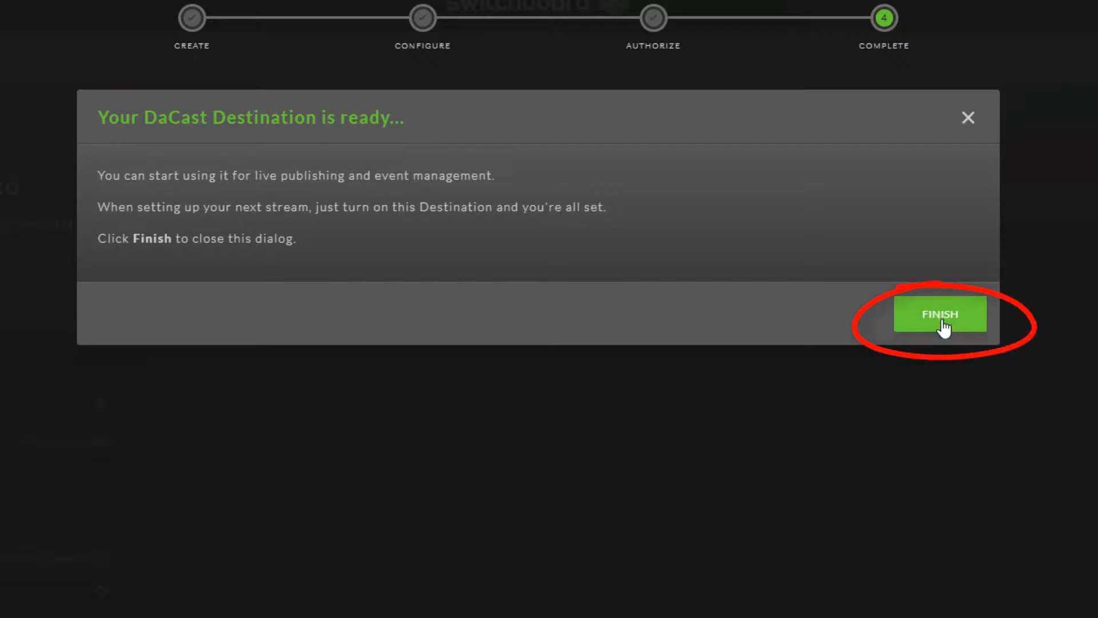
left_click(939, 314)
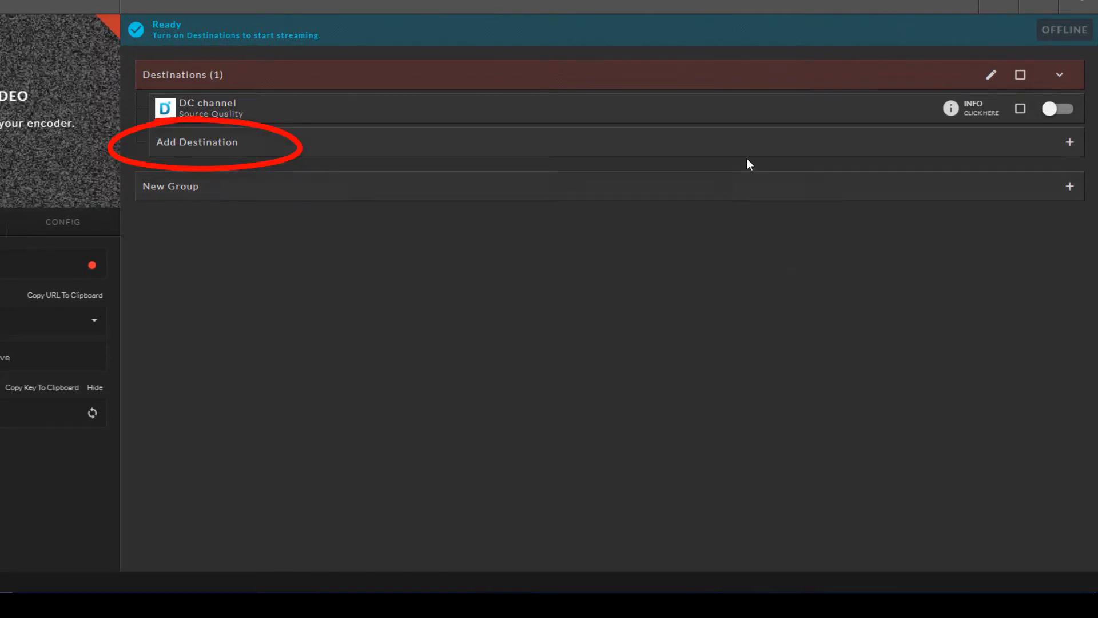
Add a Facebook destination named 'FB' and advance to Facebook authorization
left_click(197, 143)
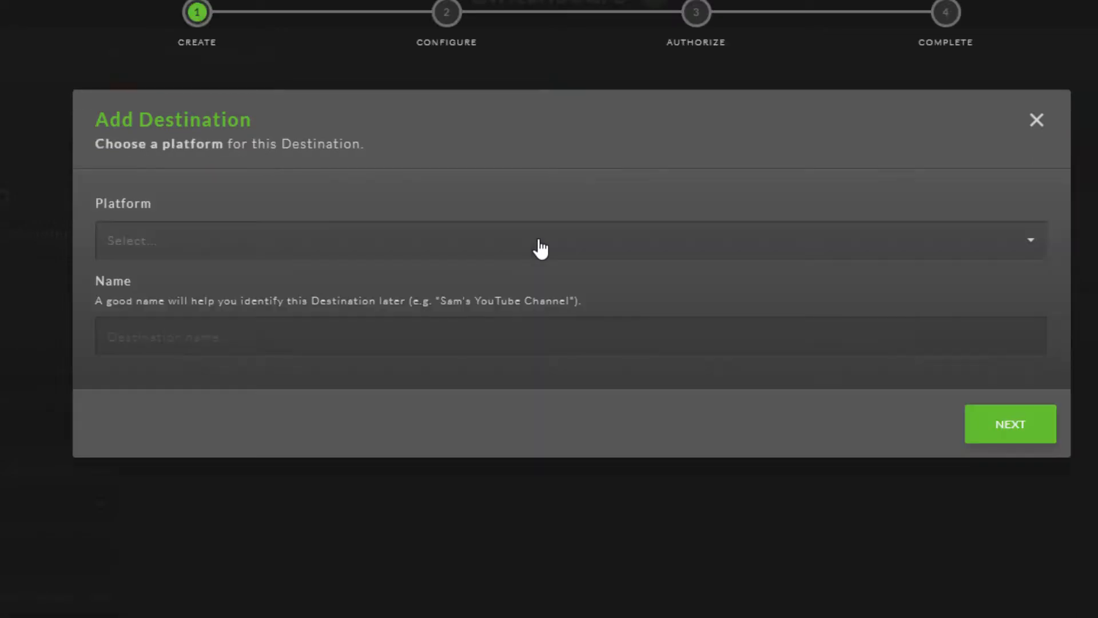
left_click(560, 241)
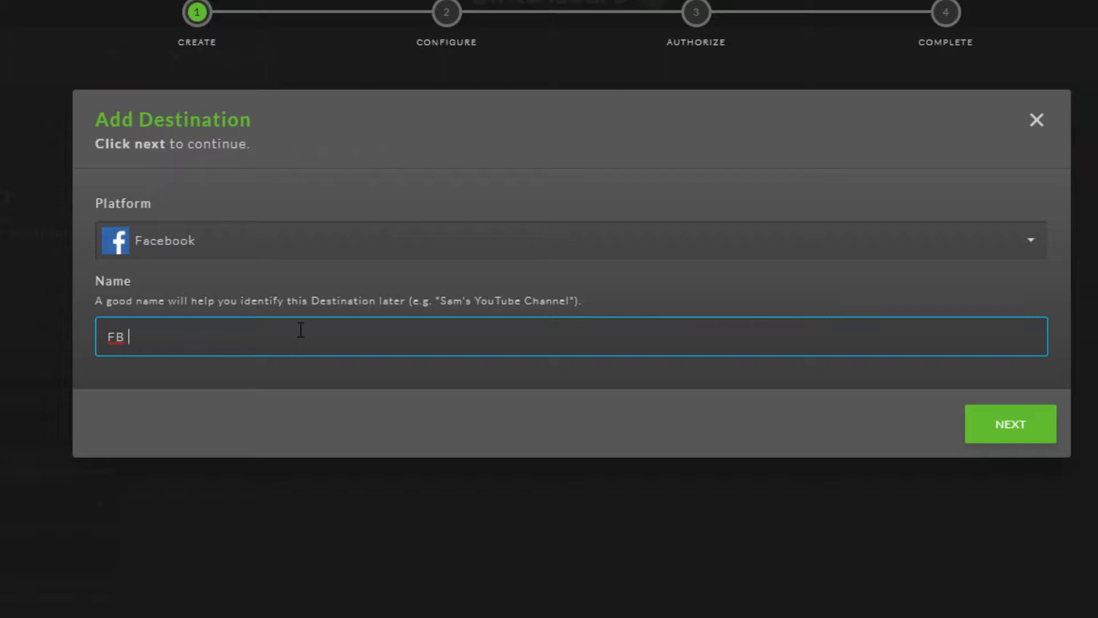
left_click(1008, 424)
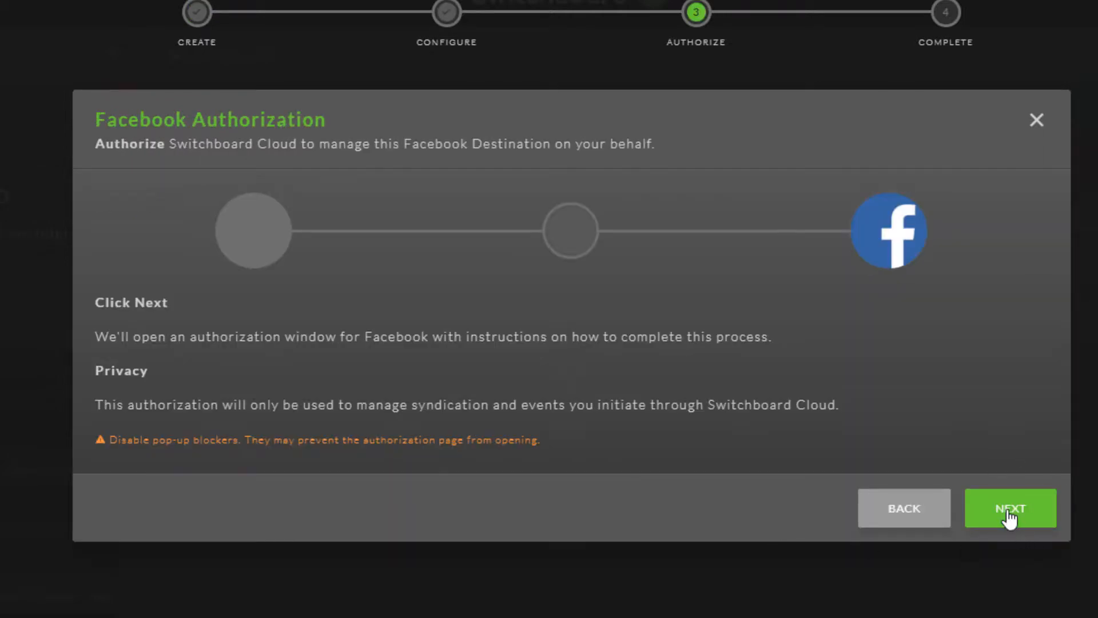
left_click(1009, 508)
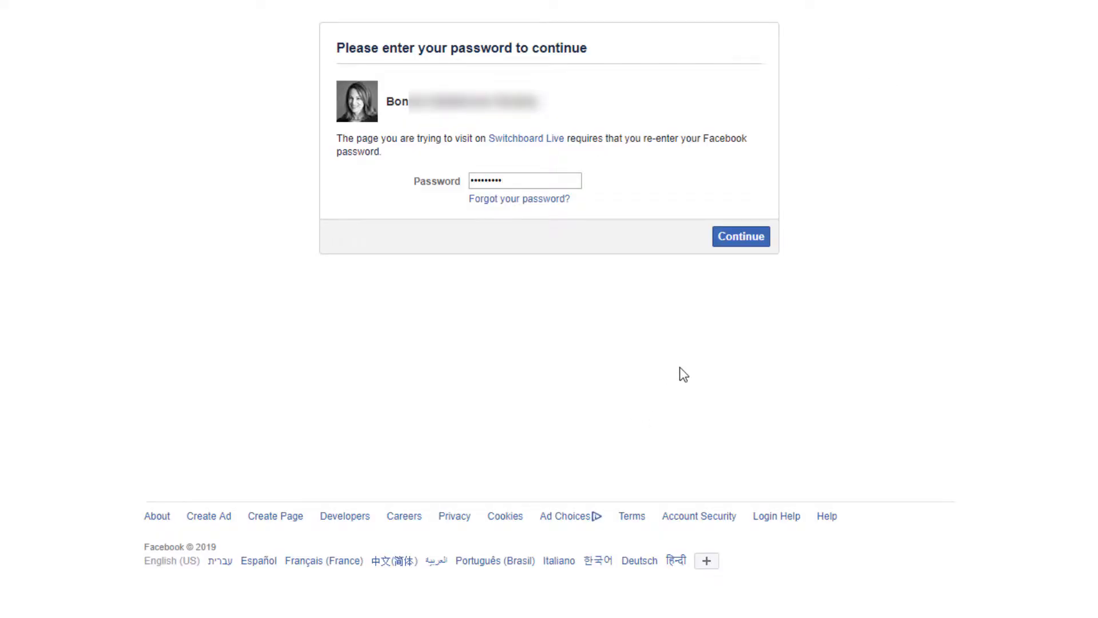
Confirm the Facebook password, grant permissions, choose Post To Your Personal Wall, and finish
left_click(740, 236)
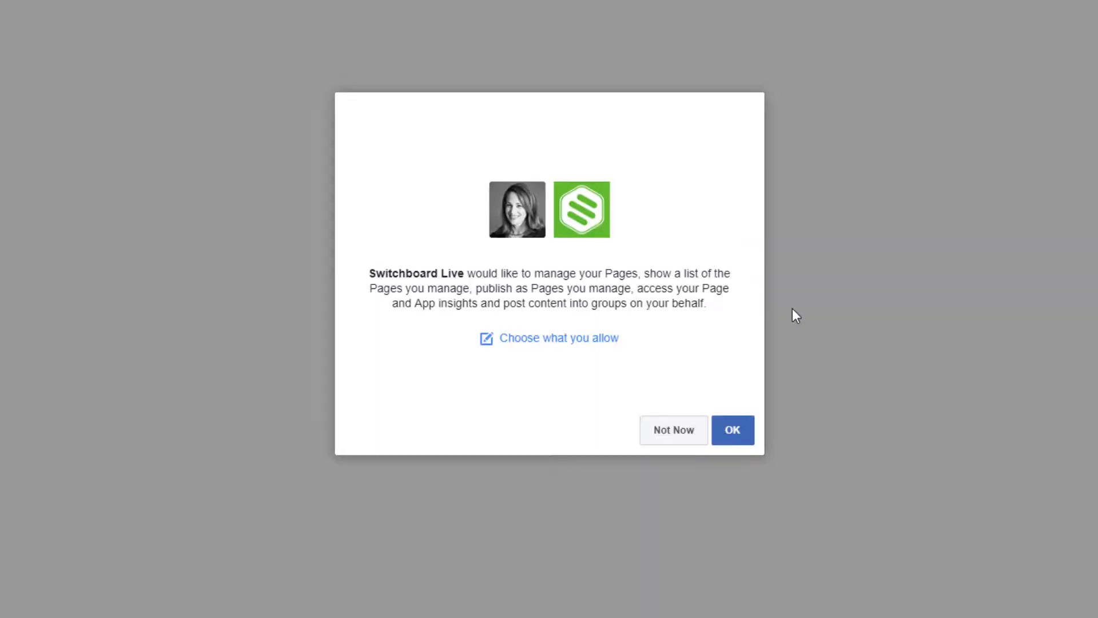
left_click(558, 337)
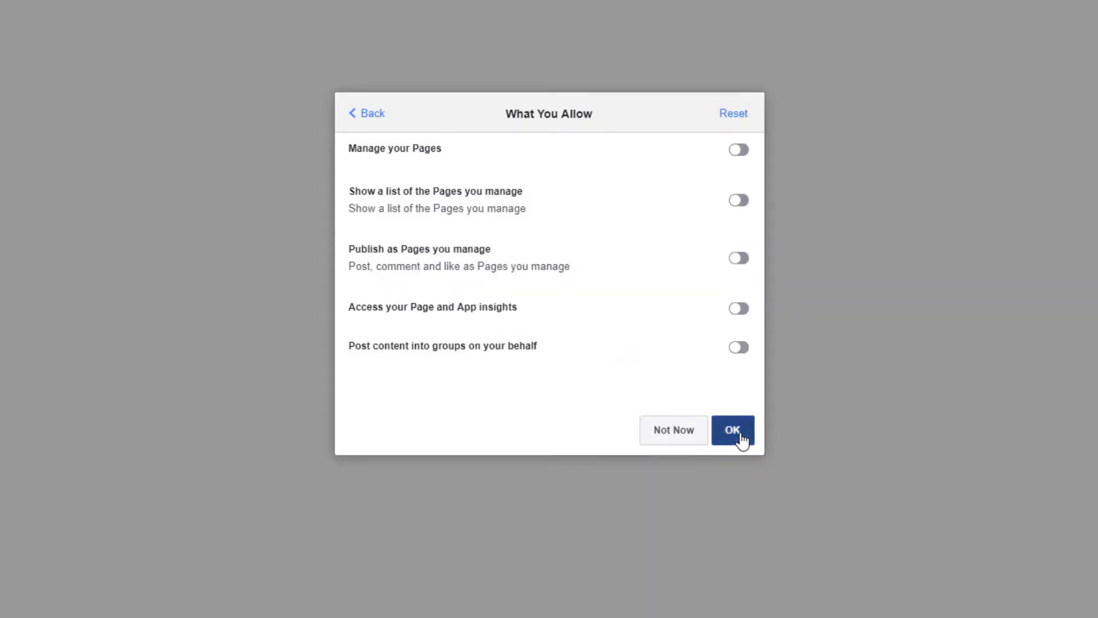
left_click(732, 430)
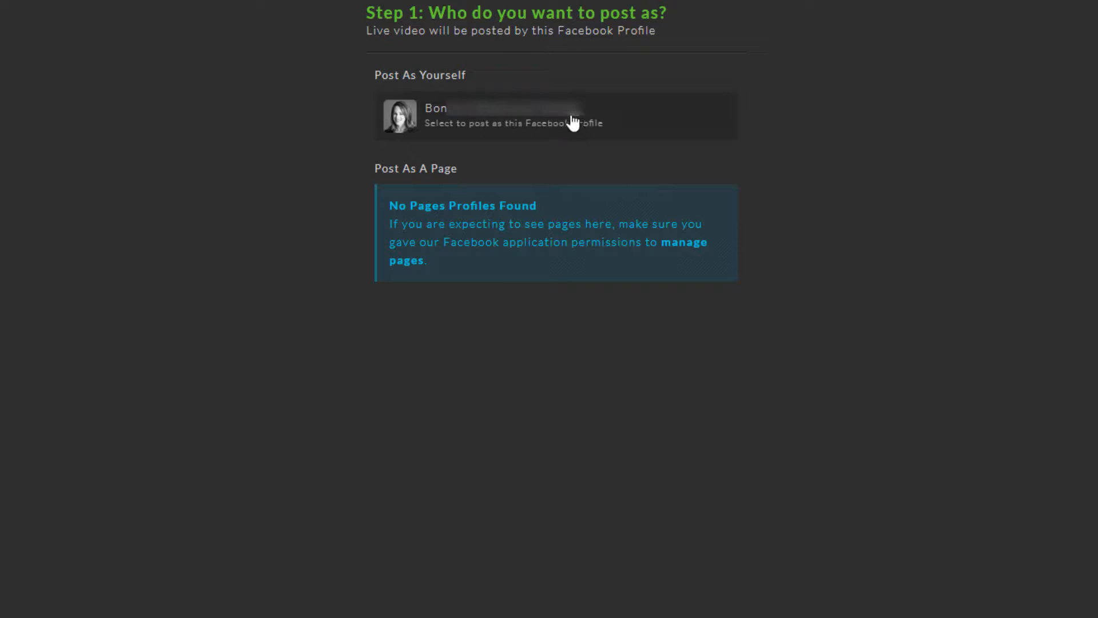
left_click(553, 116)
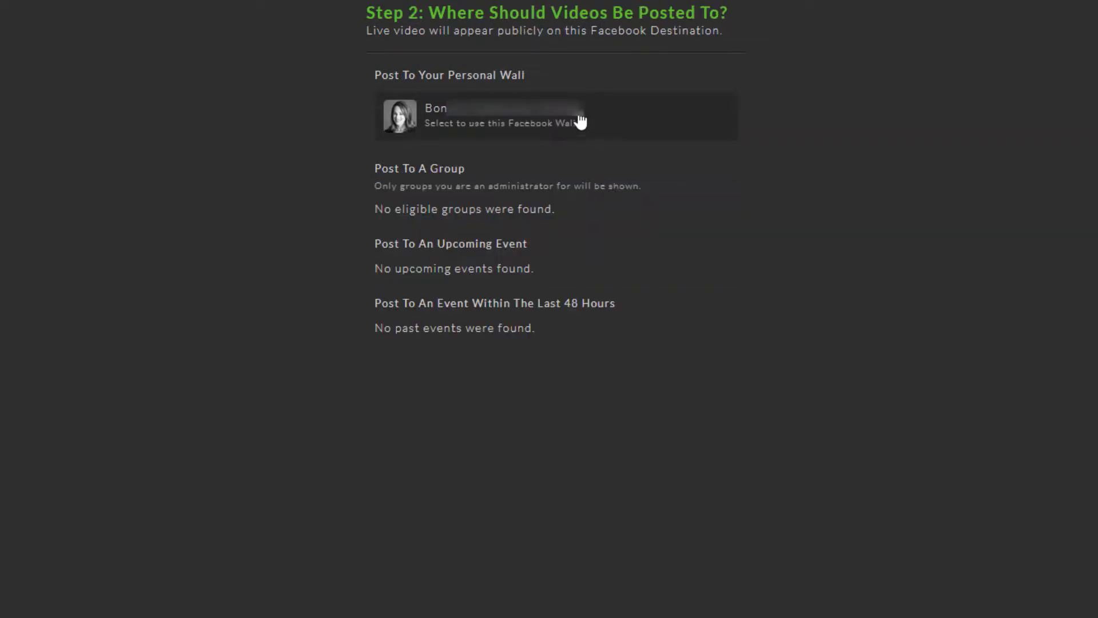
left_click(499, 116)
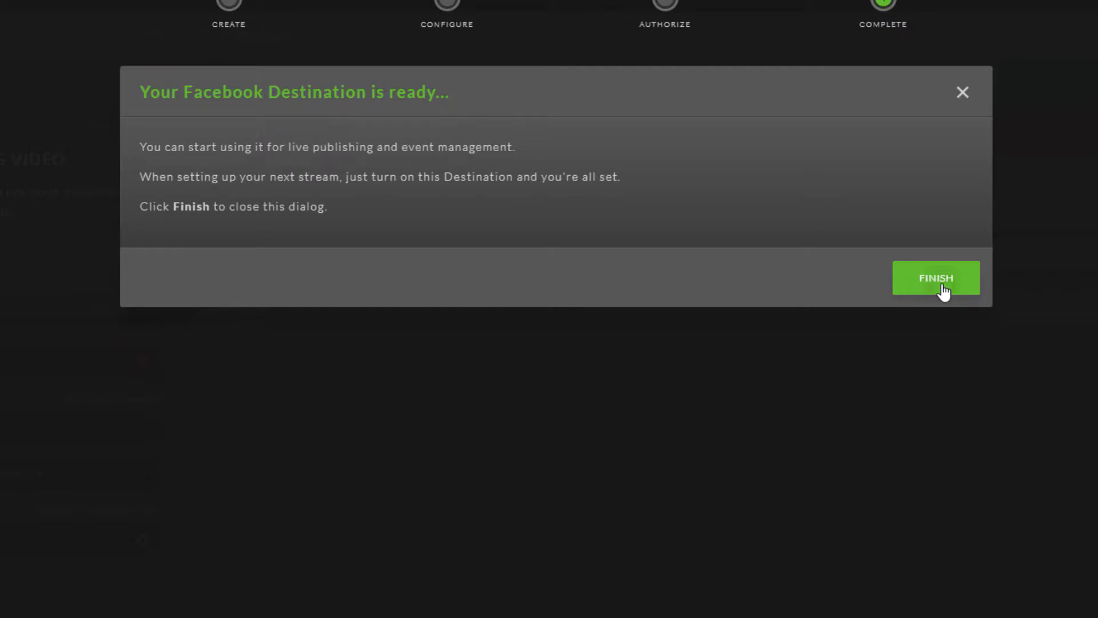
left_click(935, 278)
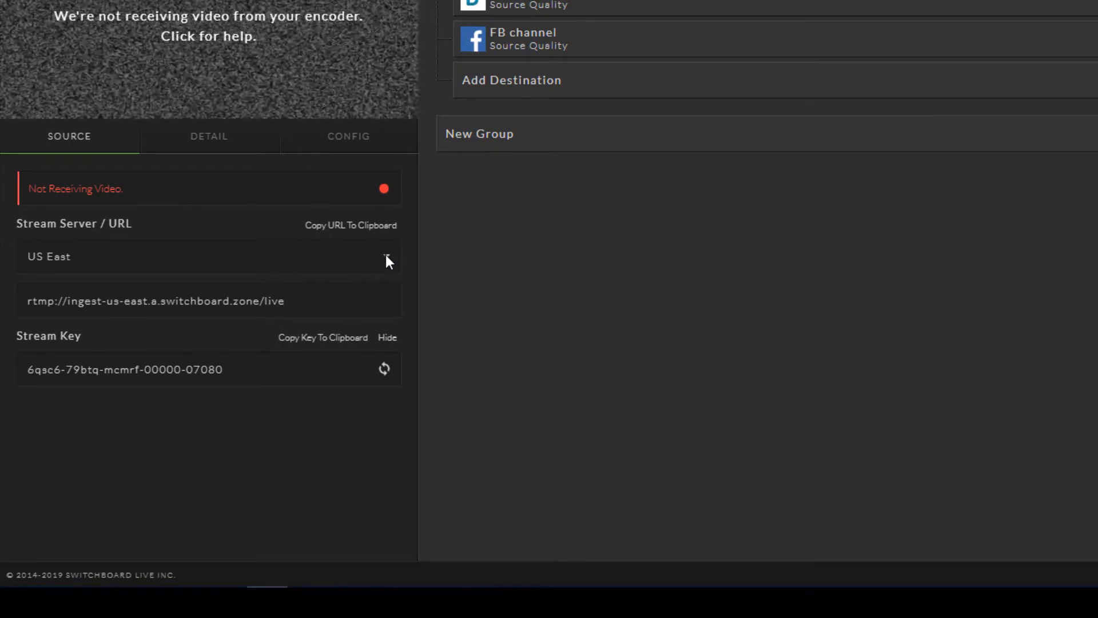
Set the stream server to US East and select the stream key to copy
left_click(208, 256)
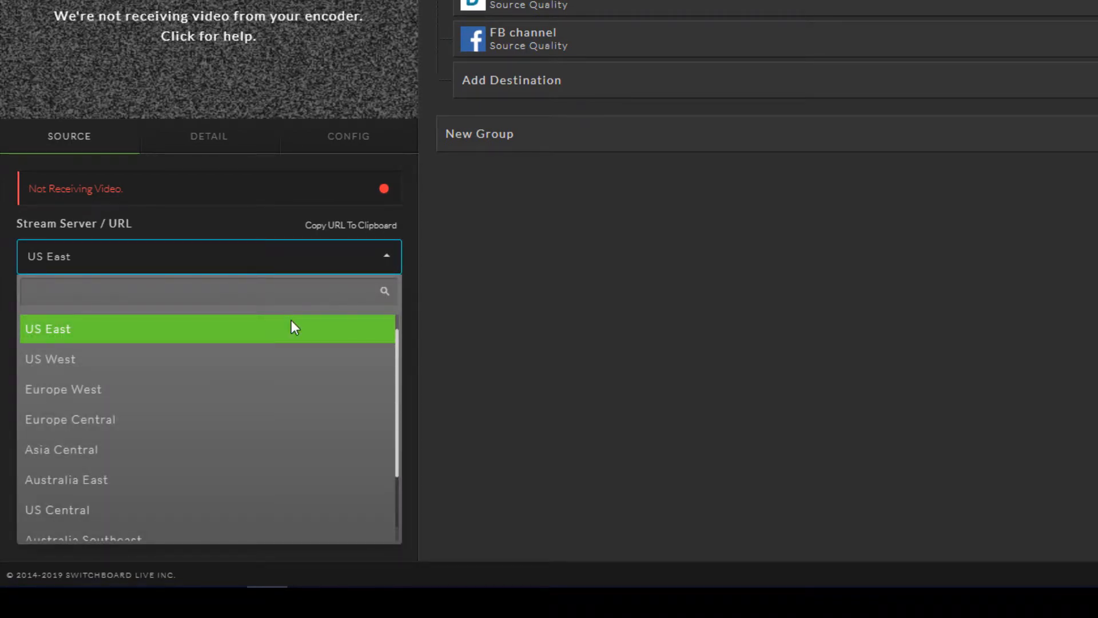
left_click(47, 328)
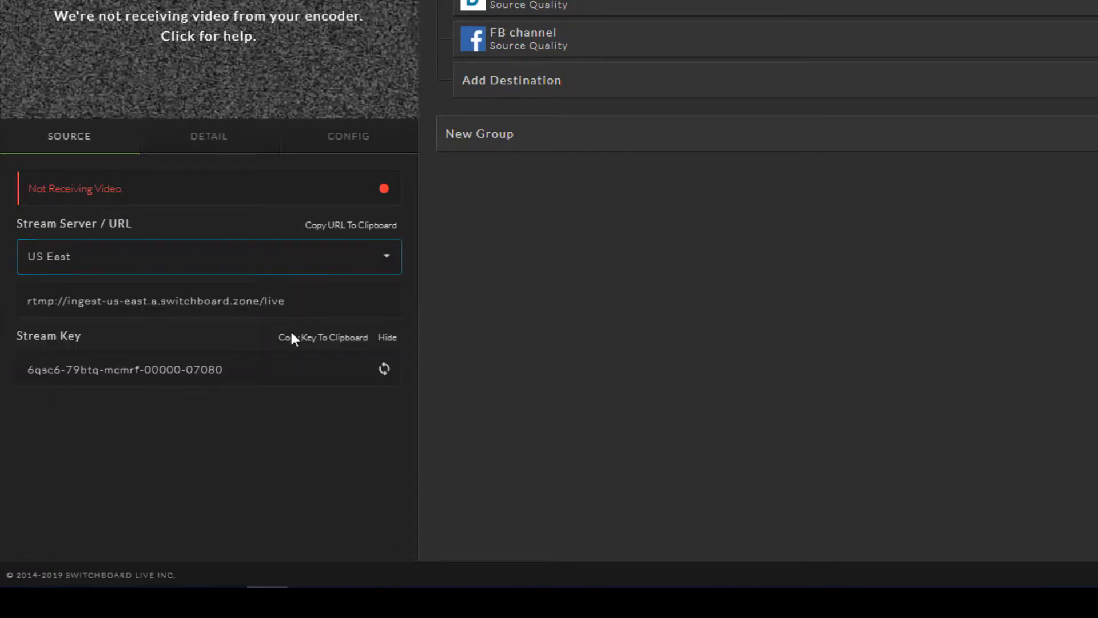
left_click_drag(103, 300, 284, 300)
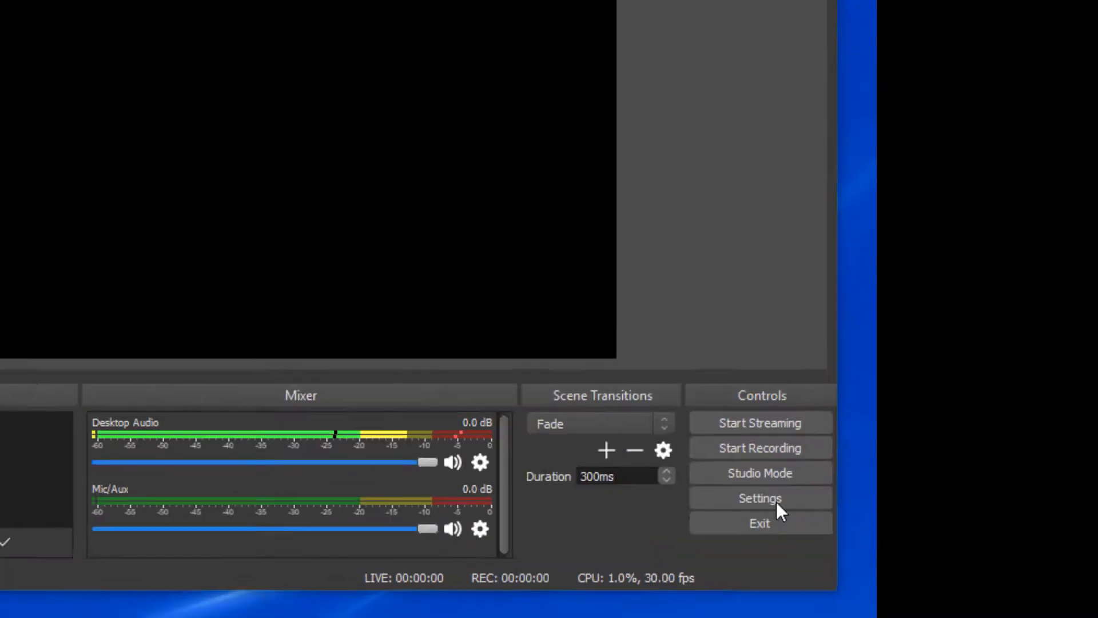
Point OBS at custom server rtmp://ingest-us-east.a.switchboard.zone/live with the stream key, and save
left_click(758, 498)
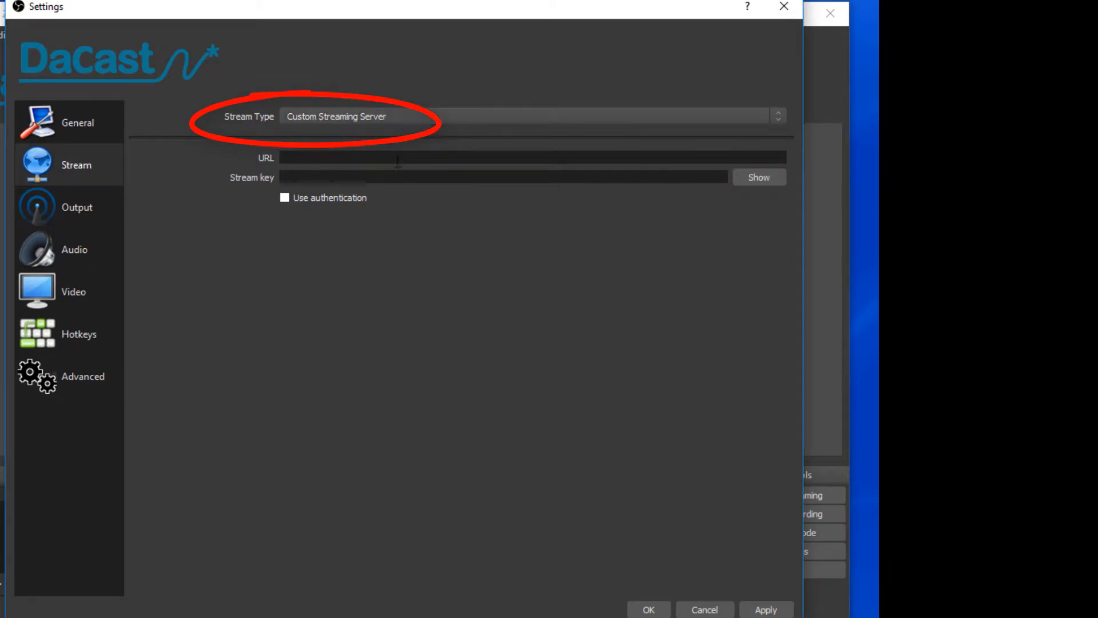
type("rtmp://ingest-us-east.a.switchboard.zone/live")
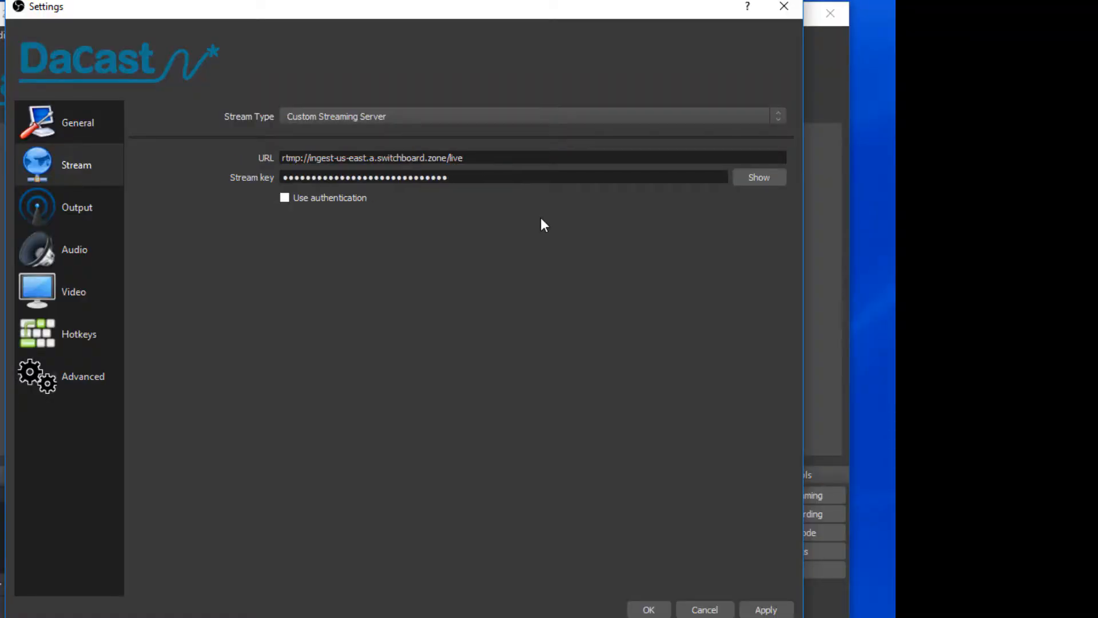
left_click(765, 609)
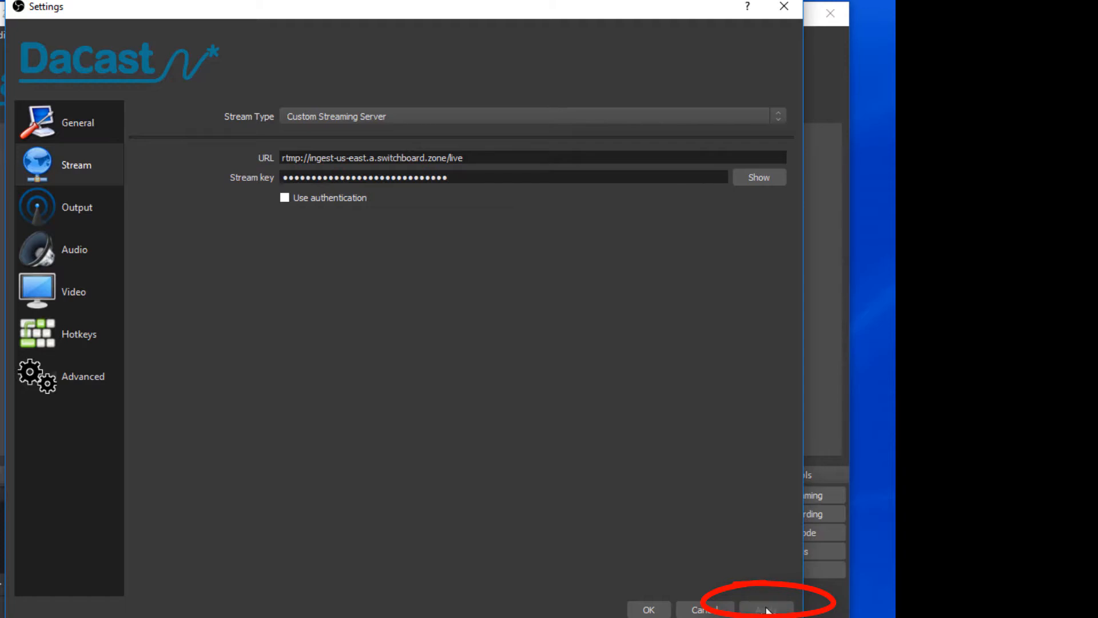
left_click(68, 206)
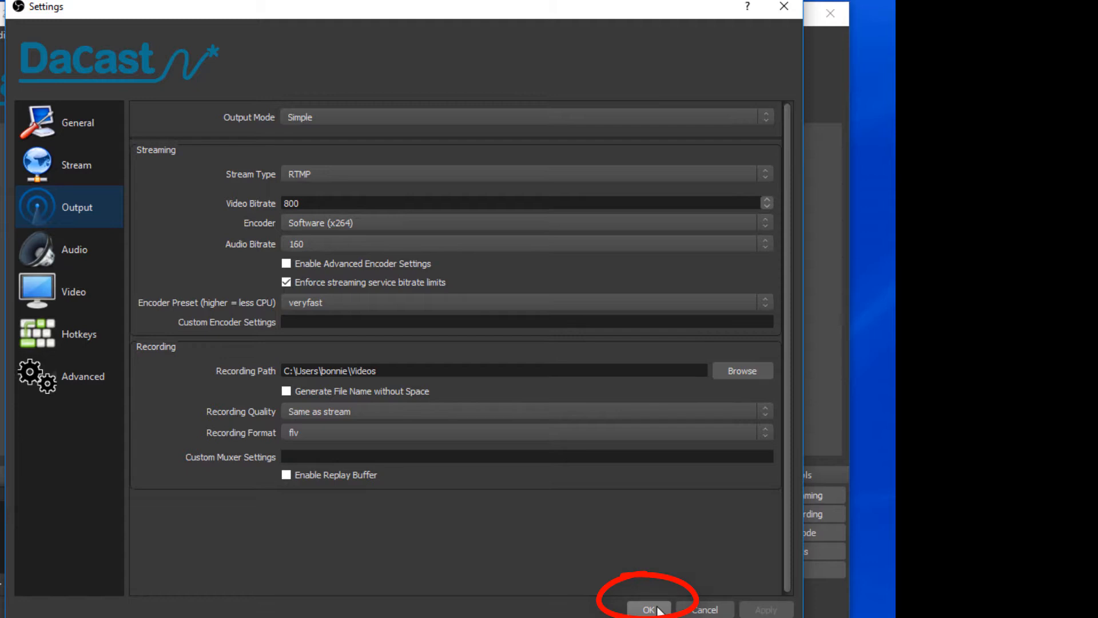
left_click(646, 608)
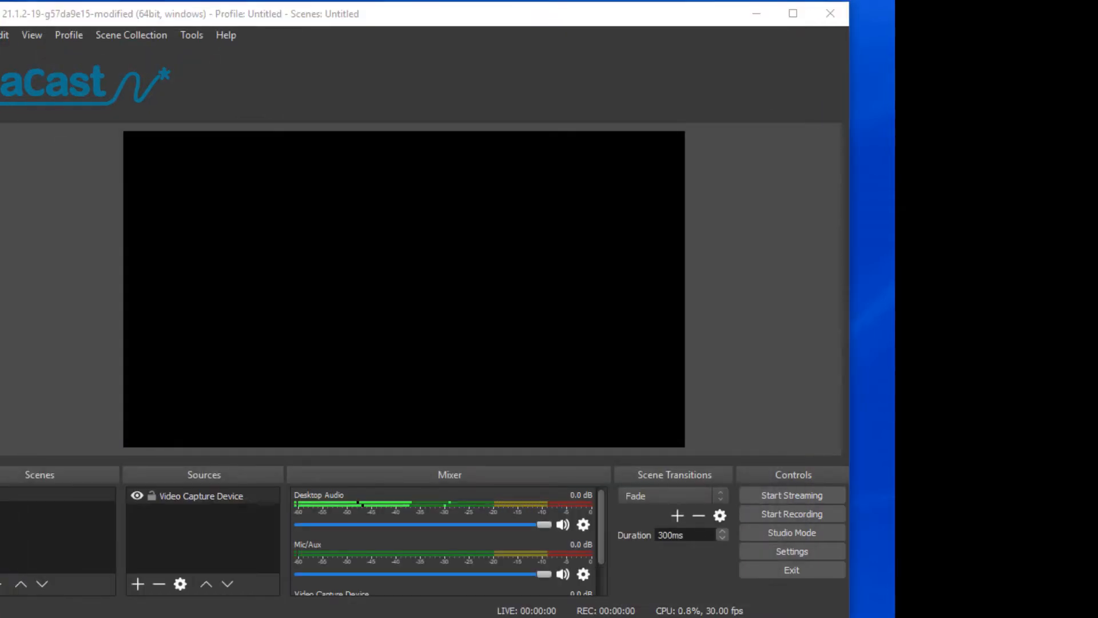
Add a Video Capture Device source named 'webcam' and start streaming
left_click(137, 584)
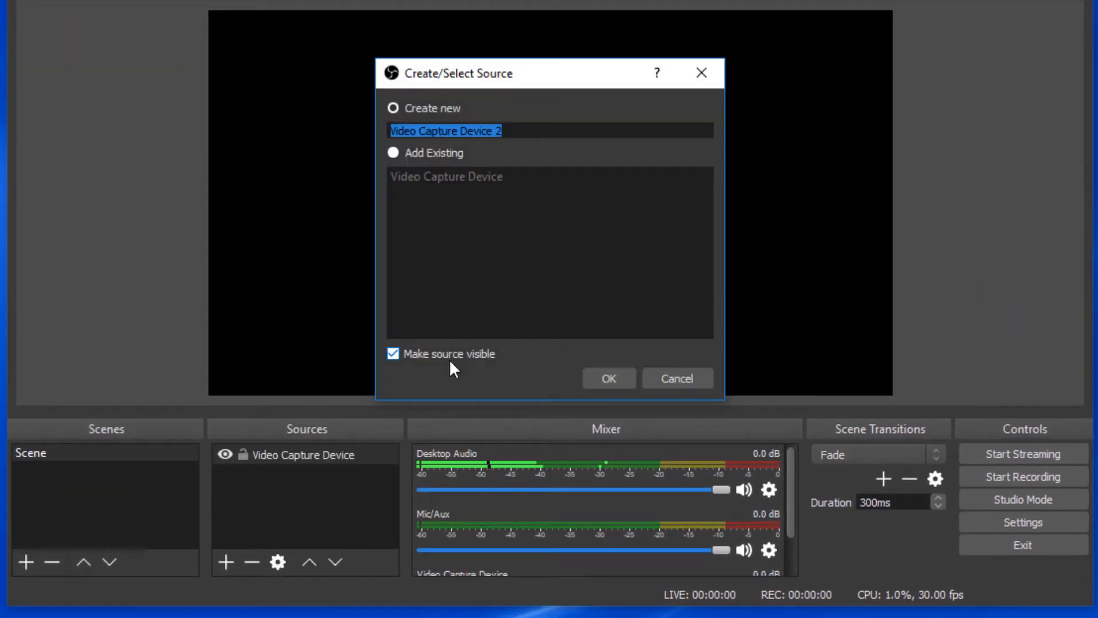
left_click(608, 378)
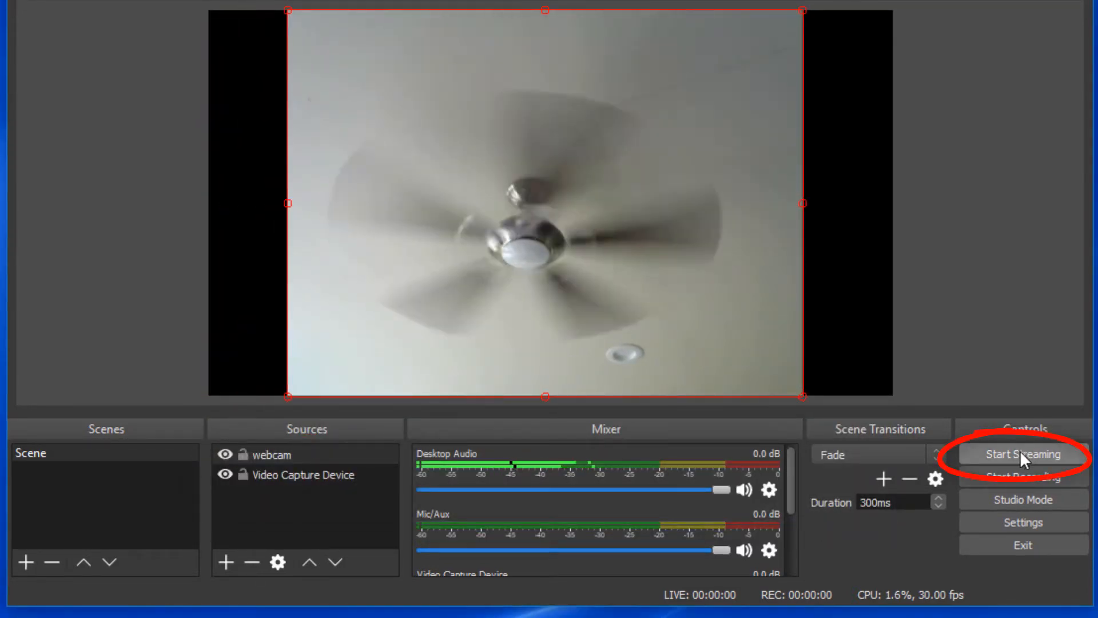
left_click(1022, 454)
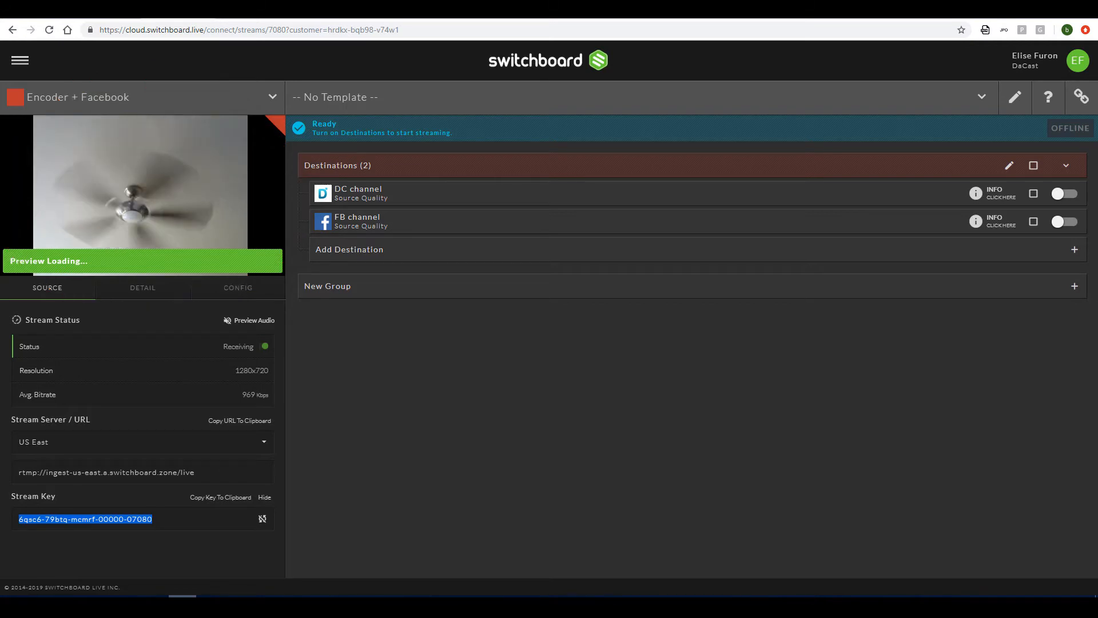
Switch on the DC channel and FB channel destinations
left_click(1062, 193)
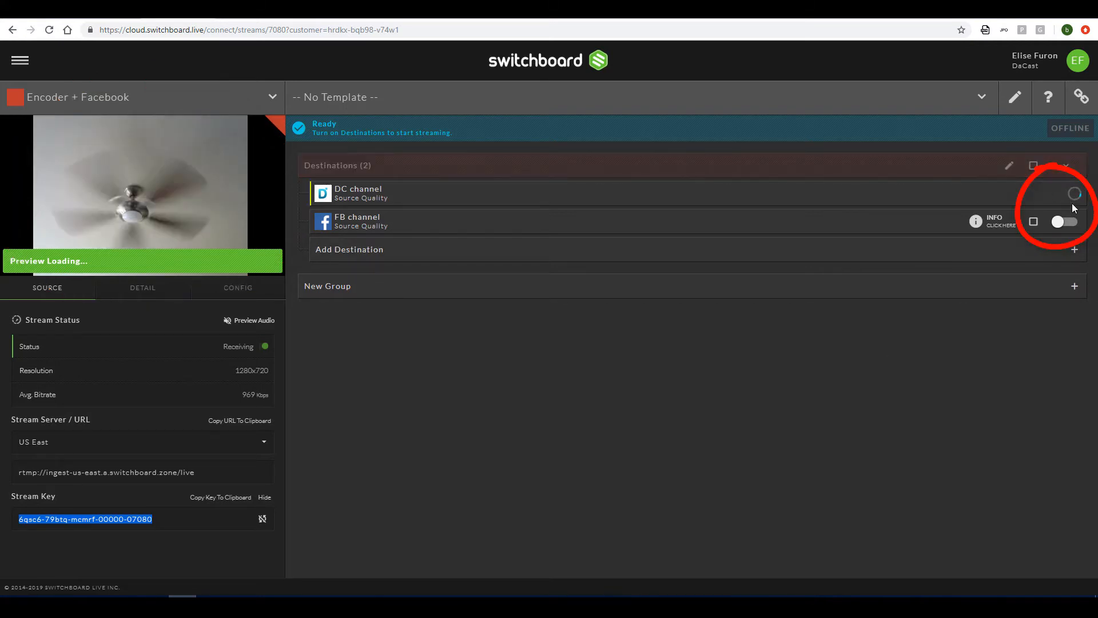
left_click(1067, 193)
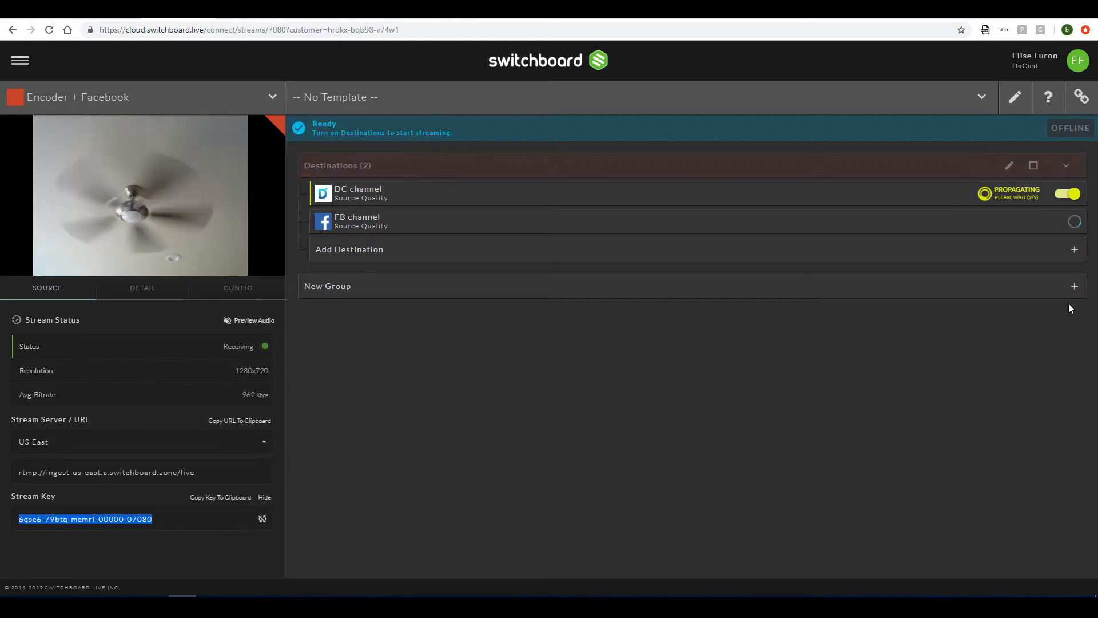
left_click(1064, 221)
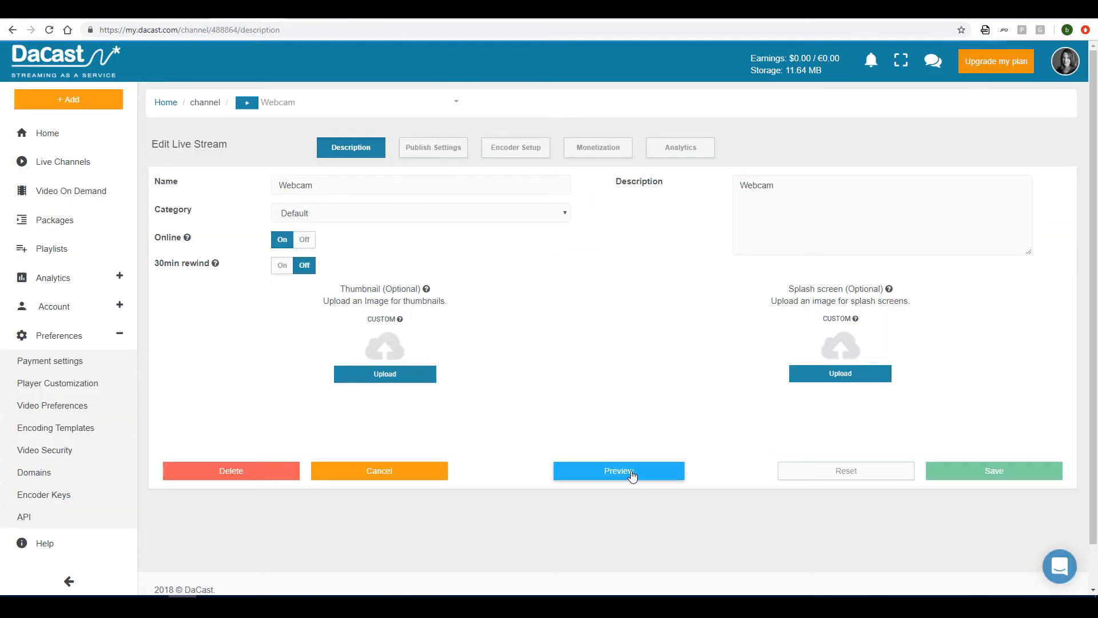
Preview the Webcam live channel to reach DaCast's Facebook streaming knowledge base article
left_click(617, 470)
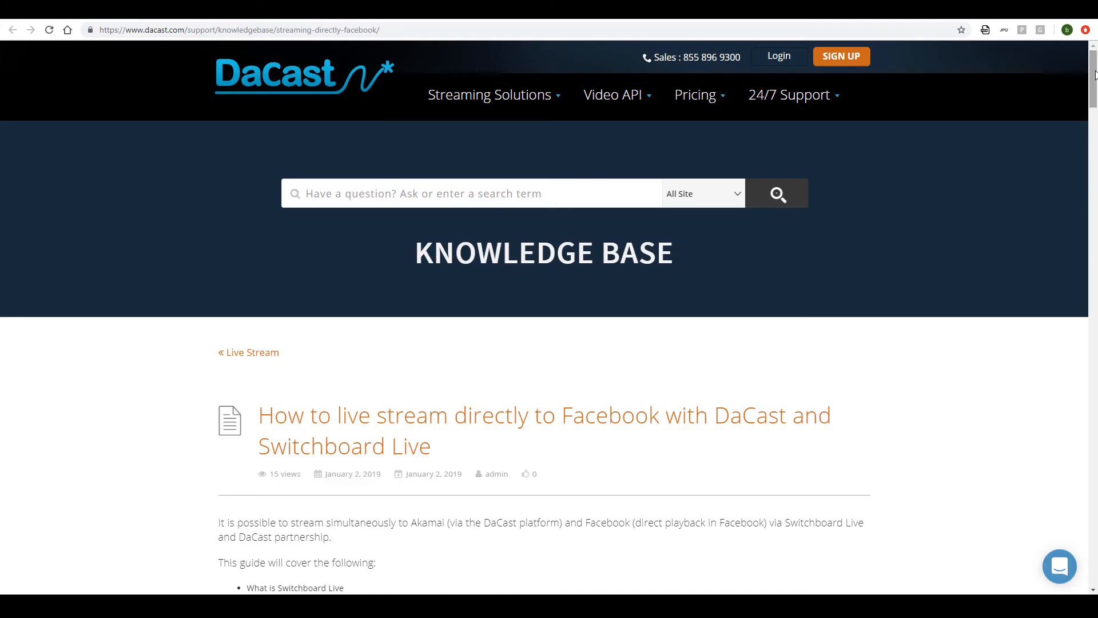
scroll("down", 3)
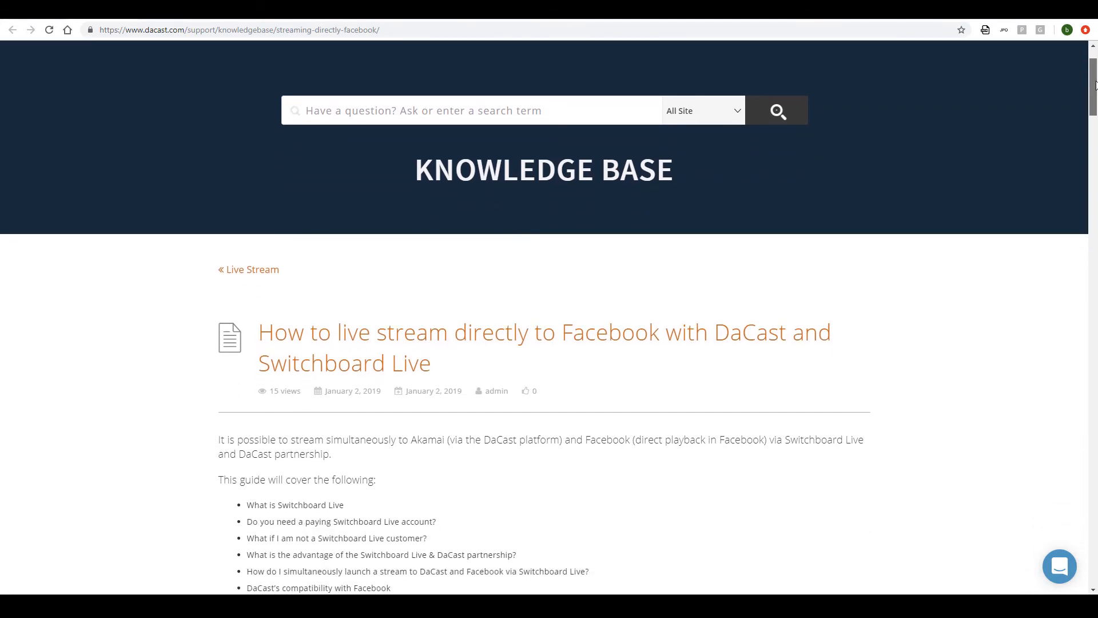
scroll("down", 3)
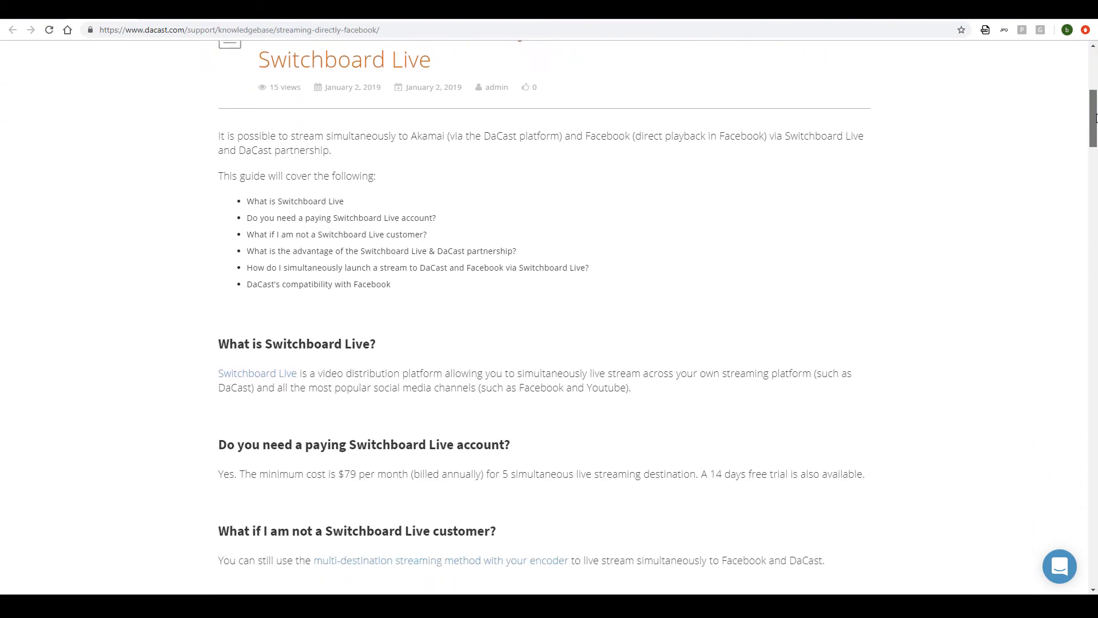
scroll("down", 3)
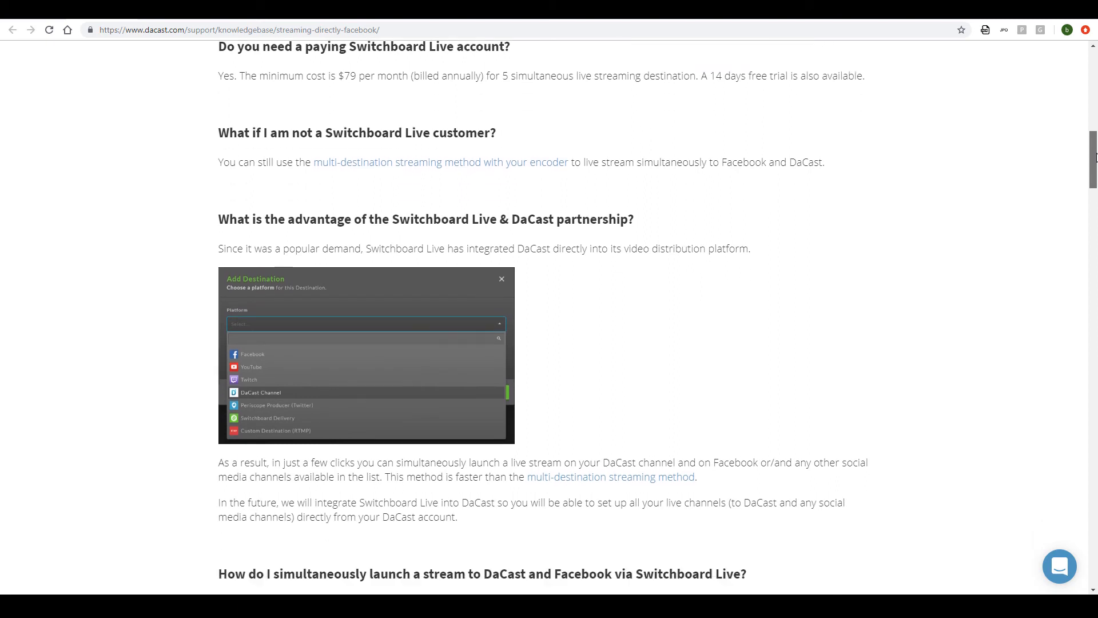
scroll("down", 3)
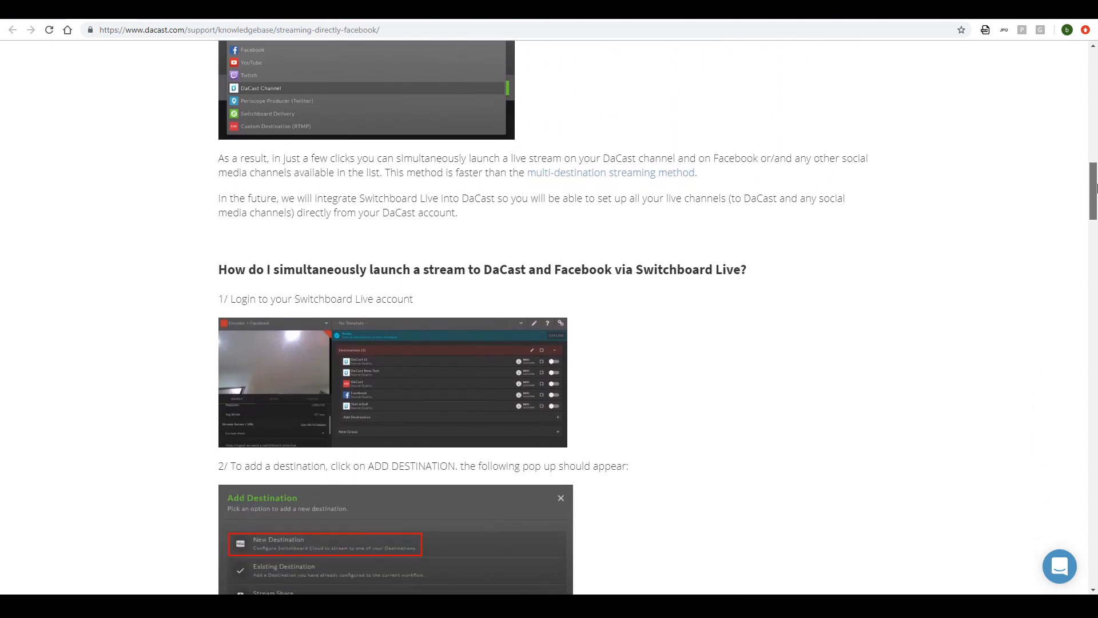
scroll("down", 3)
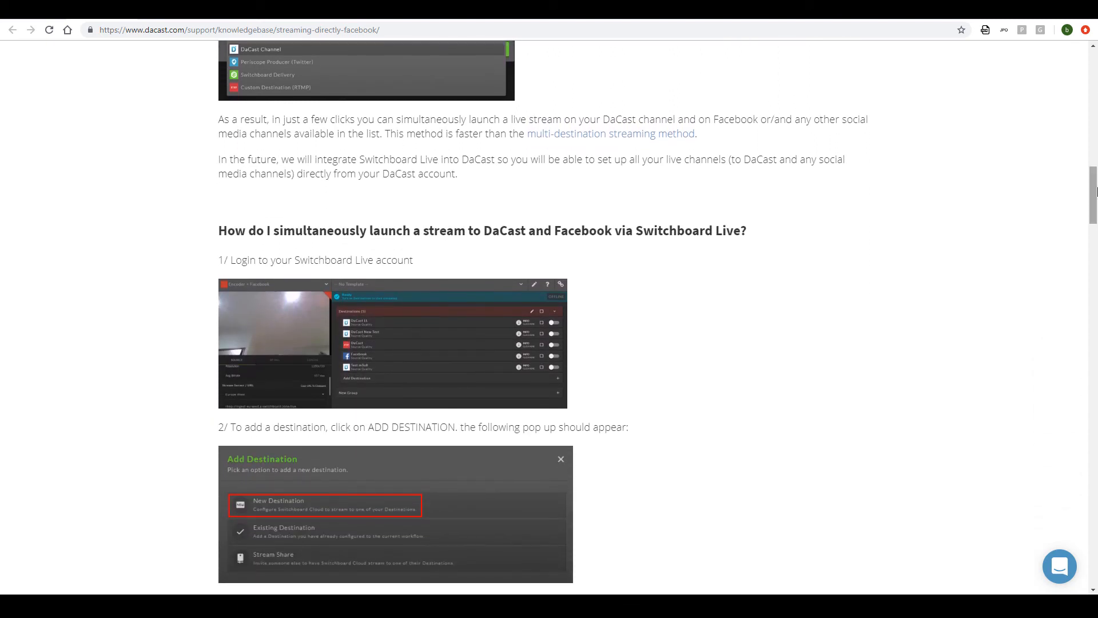